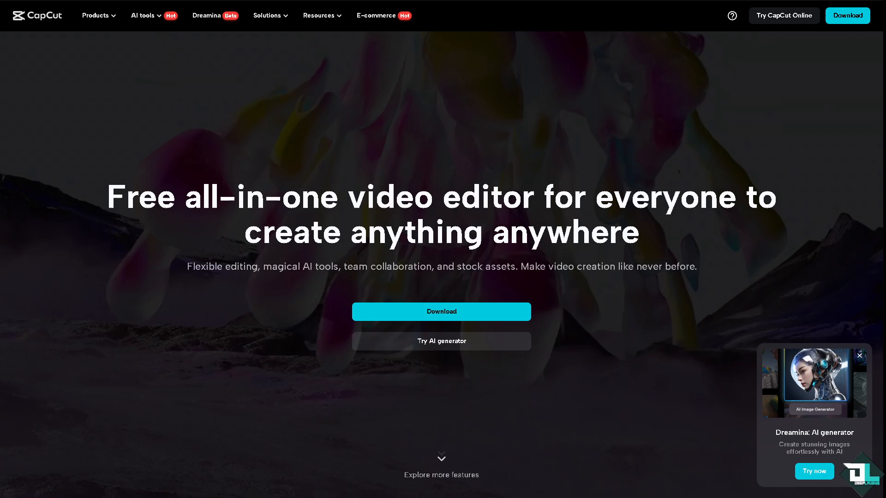
Advance the welcome carousel two slides to the high-quality images slide.
{"action": "scroll", "scroll_direction": "down", "scroll_amount": 3}
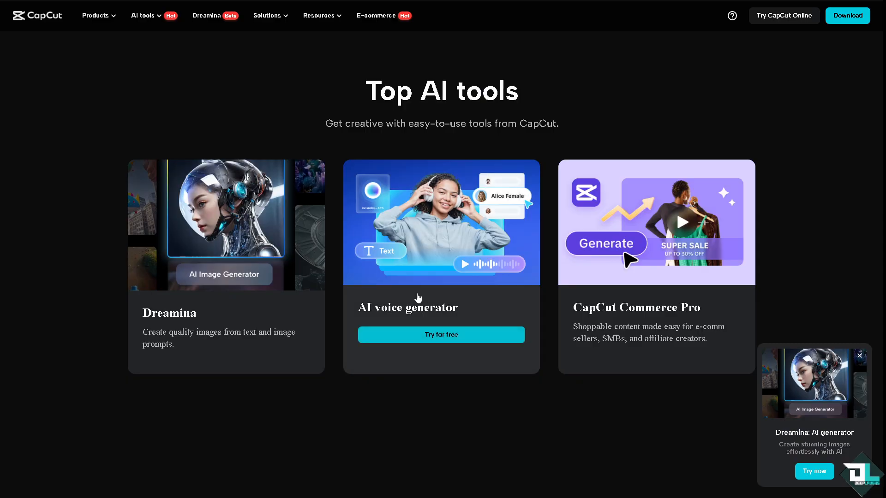
{"action": "mouse_move", "coordinate": [352, 261]}
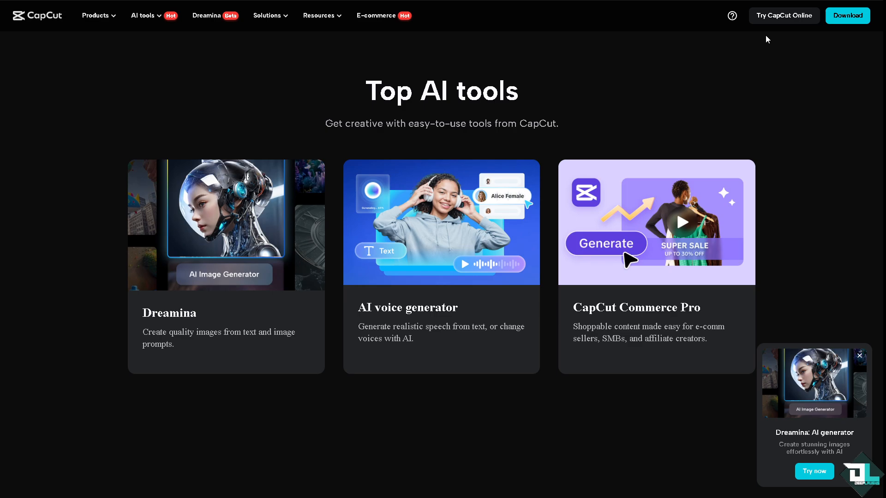
{"action": "mouse_move", "coordinate": [784, 16]}
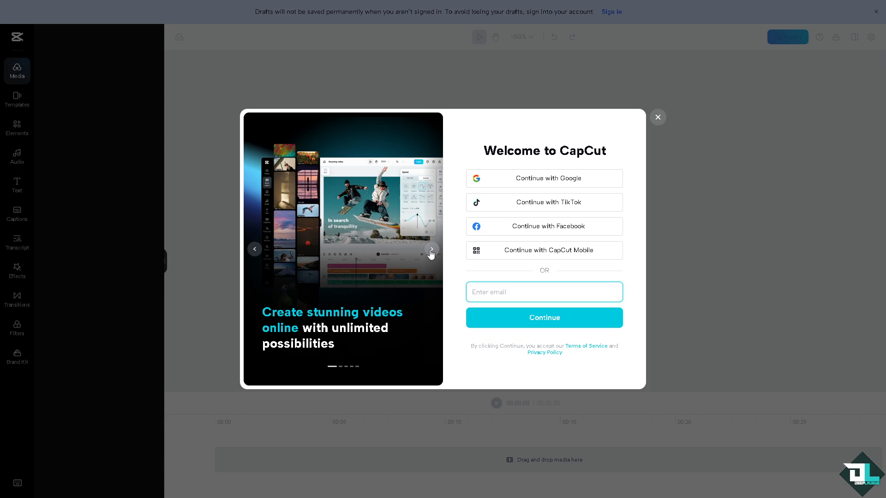
{"action": "left_click", "coordinate": [431, 248]}
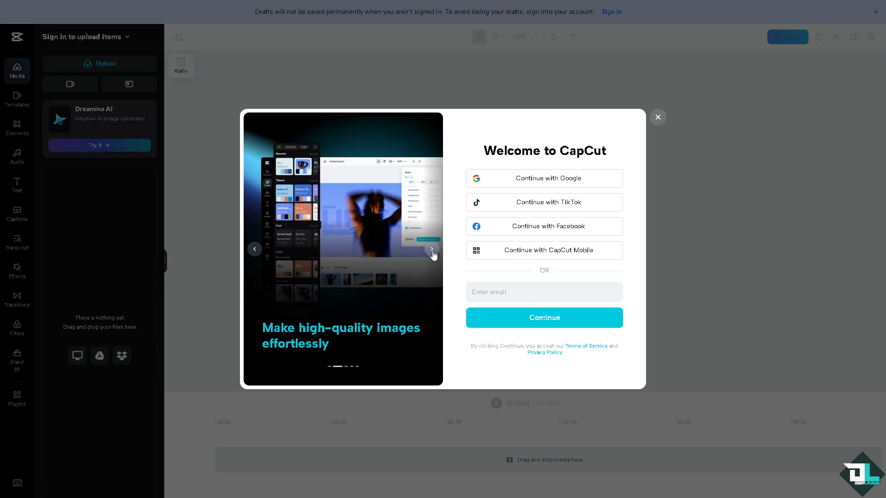
{"action": "left_click", "coordinate": [431, 249]}
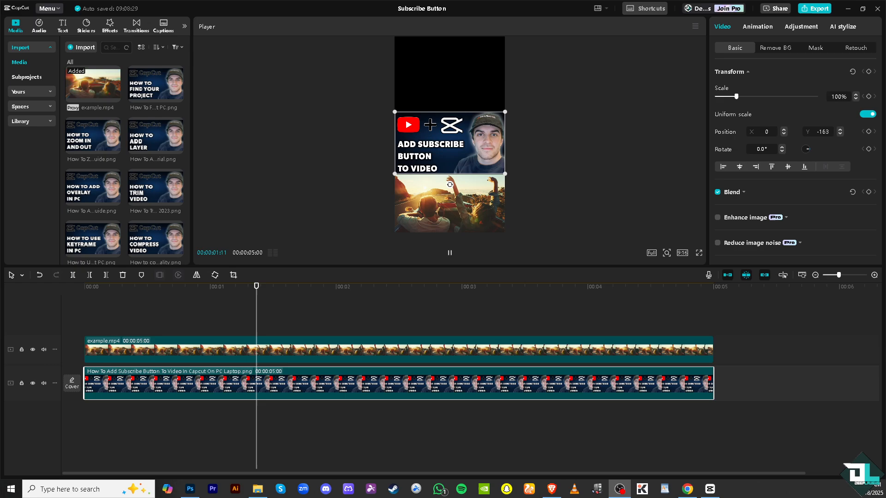
Place the thumbnail PNG clip on the track above example.mp4.
{"action": "left_click", "coordinate": [507, 286]}
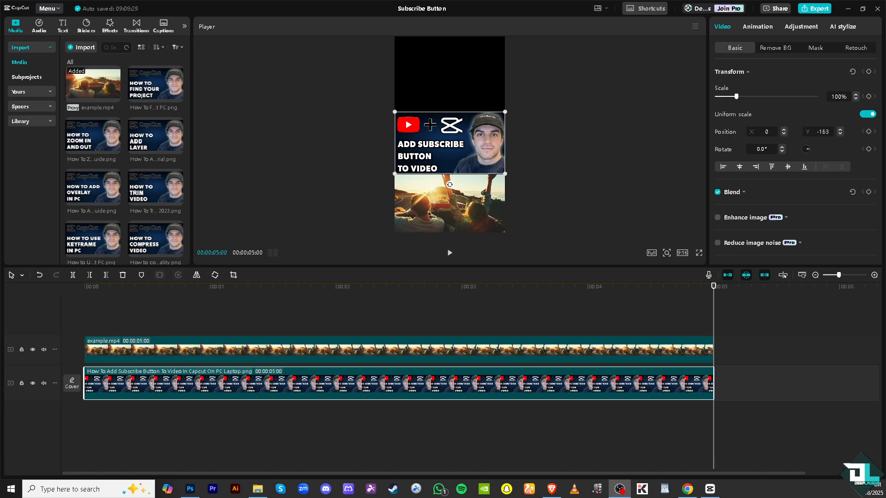
{"action": "mouse_move", "coordinate": [10, 178]}
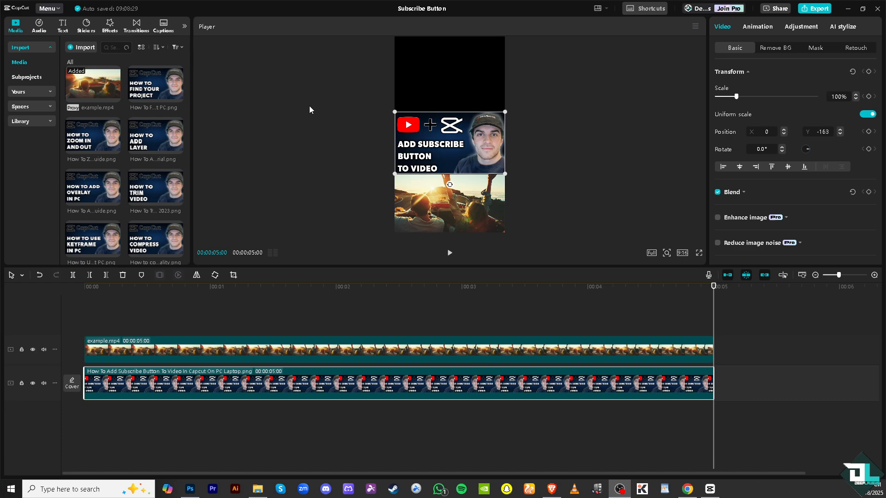
{"action": "mouse_move", "coordinate": [193, 167]}
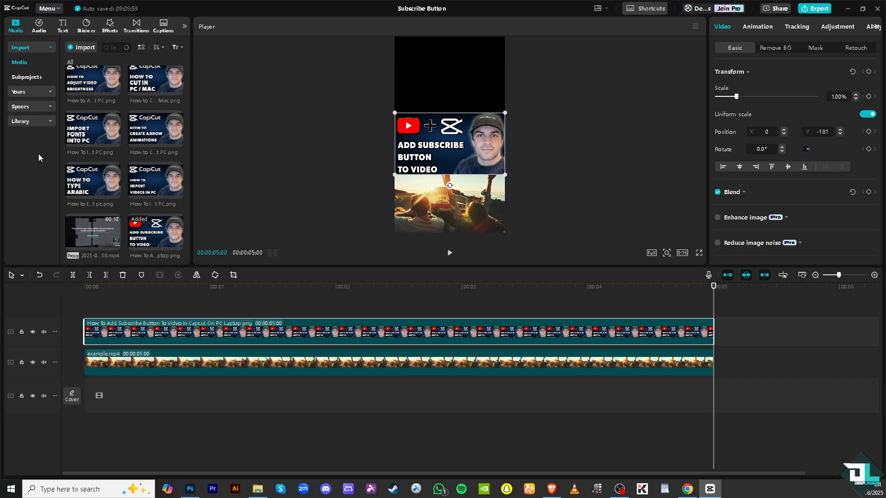
{"action": "mouse_move", "coordinate": [29, 86]}
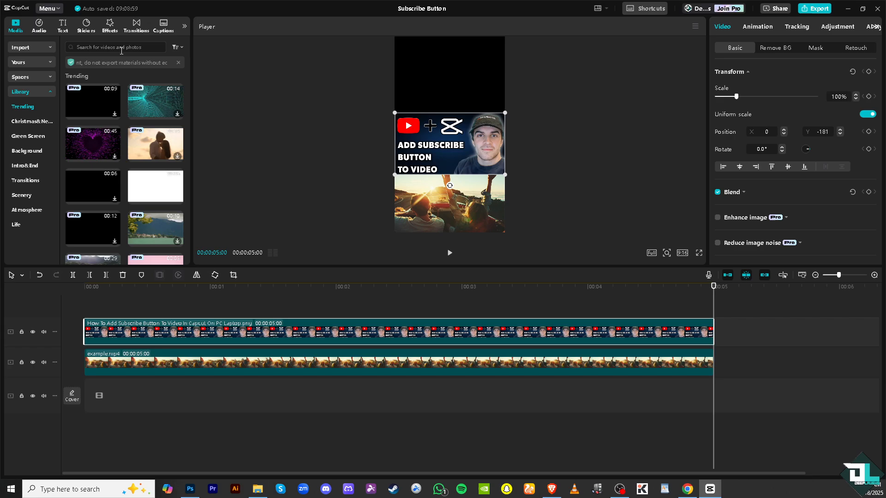
Search the stock library for 'subscribe button' animations.
{"action": "left_click", "coordinate": [113, 47]}
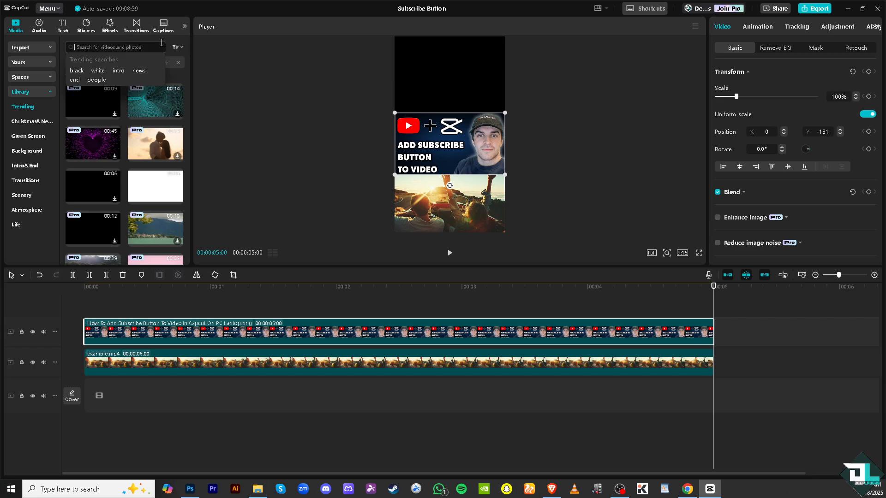
{"action": "type", "text": "subscribe button"}
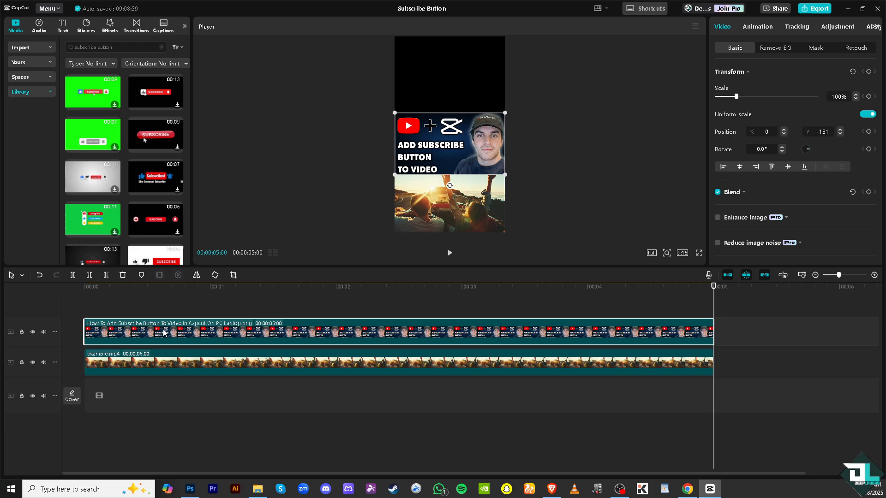
{"action": "mouse_move", "coordinate": [108, 131]}
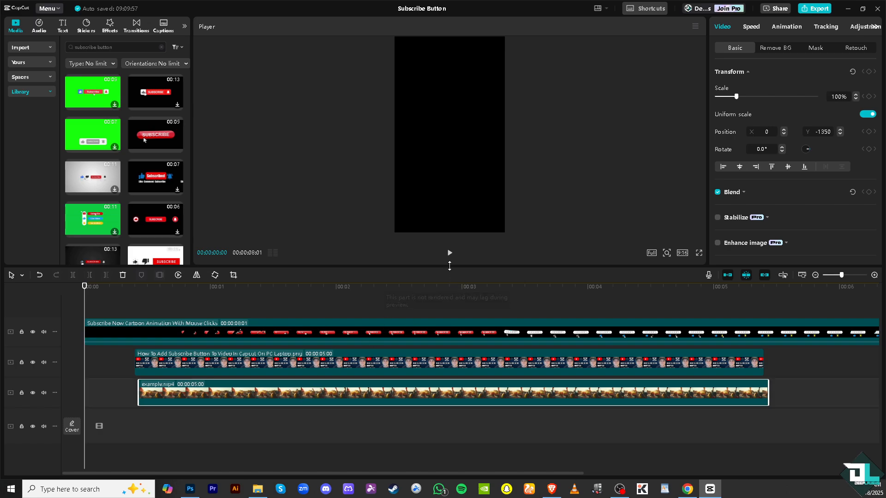
Drop the Subscribe Now Cartoon Animation With Mouse Clicks clip onto a new top track.
{"action": "left_click", "coordinate": [449, 253]}
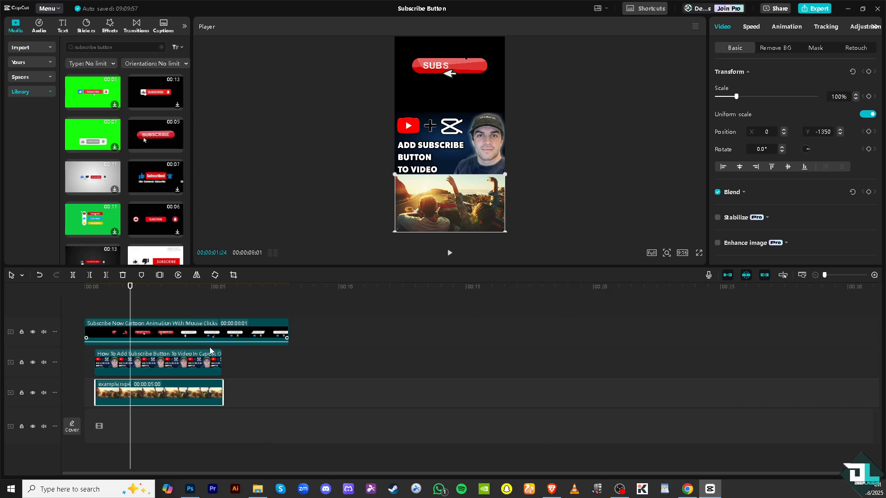
Shift the thumbnail PNG and example.mp4 later so the subscribe animation plays first.
{"action": "left_click_drag", "start_coordinate": [158, 391], "coordinate": [235, 392]}
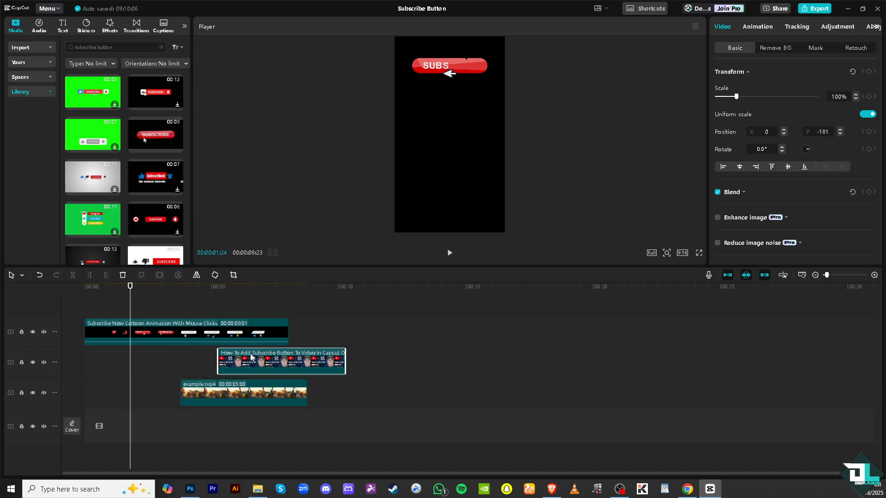
{"action": "left_click_drag", "start_coordinate": [243, 392], "coordinate": [292, 392]}
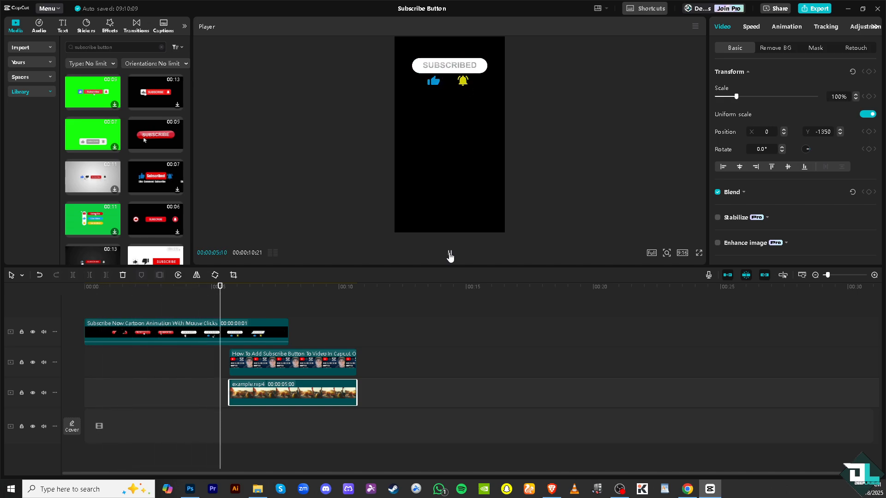
{"action": "left_click", "coordinate": [270, 286]}
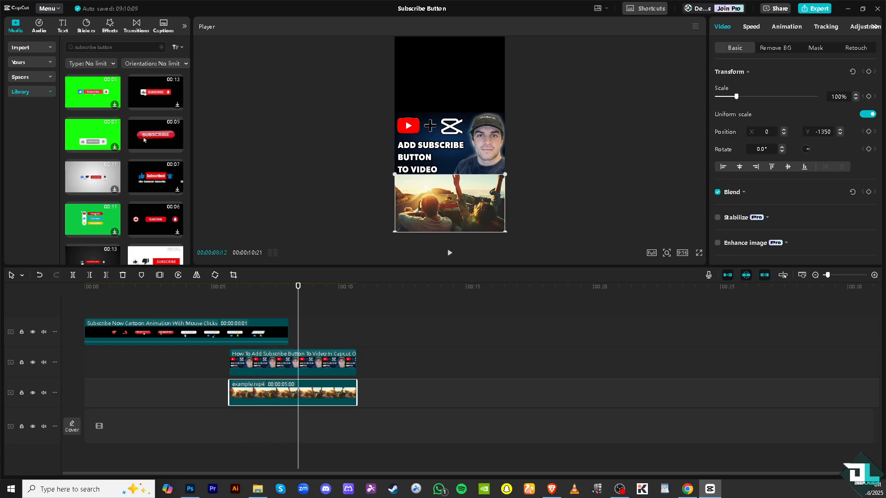
{"action": "mouse_move", "coordinate": [497, 372]}
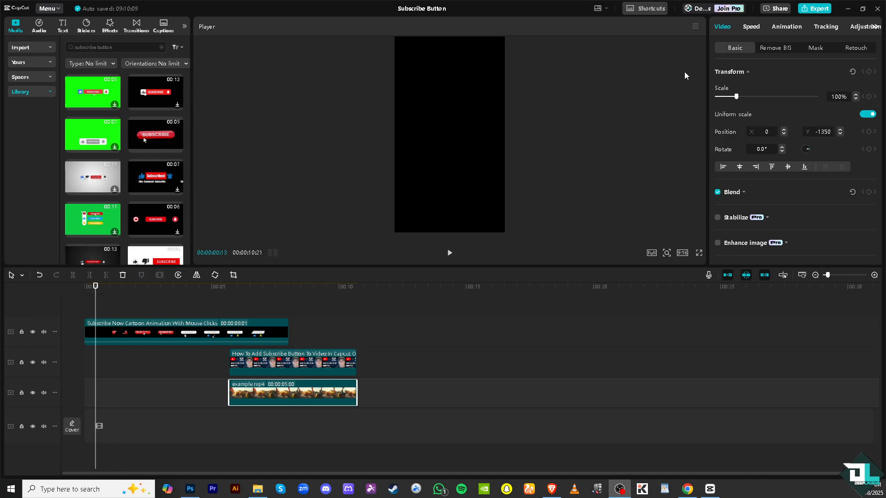
{"action": "mouse_move", "coordinate": [233, 130]}
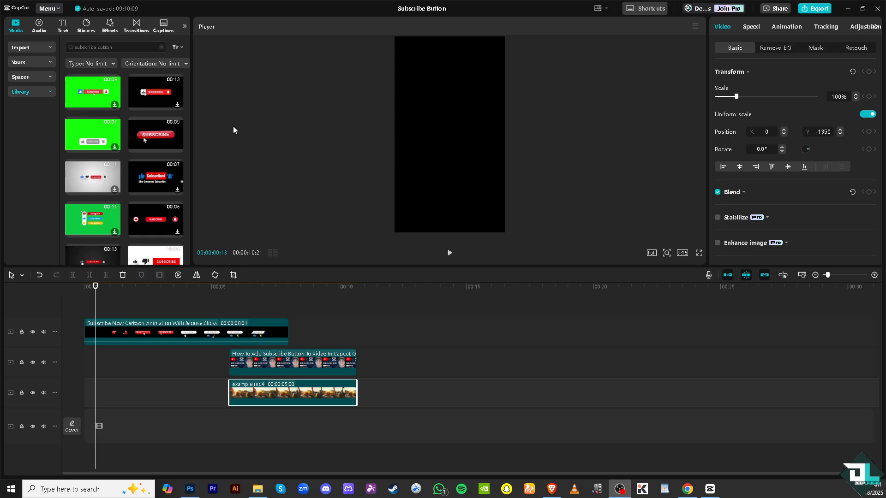
Bring up the export settings for Subscribe Button at 1080p mp4.
{"action": "left_click", "coordinate": [817, 8]}
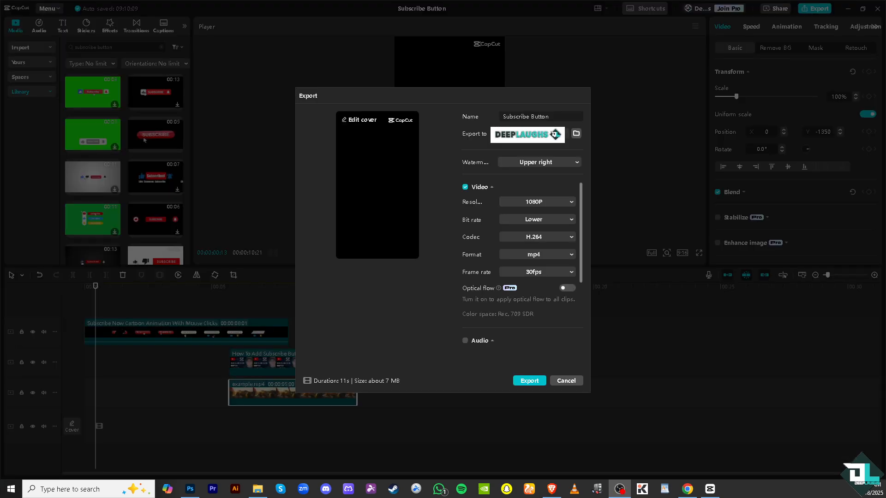